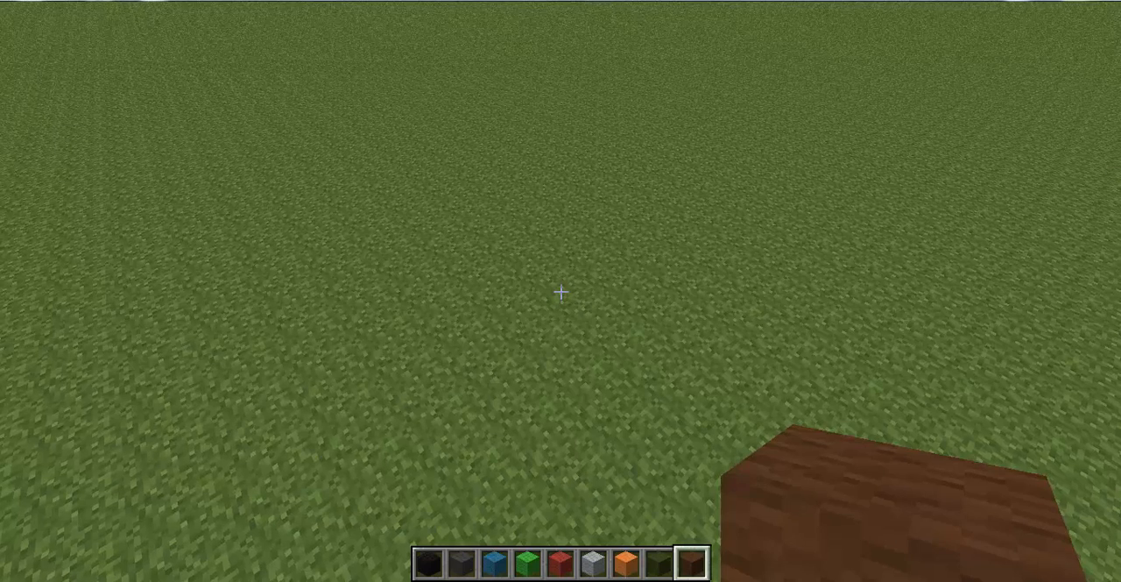
mouse_move(560, 292)
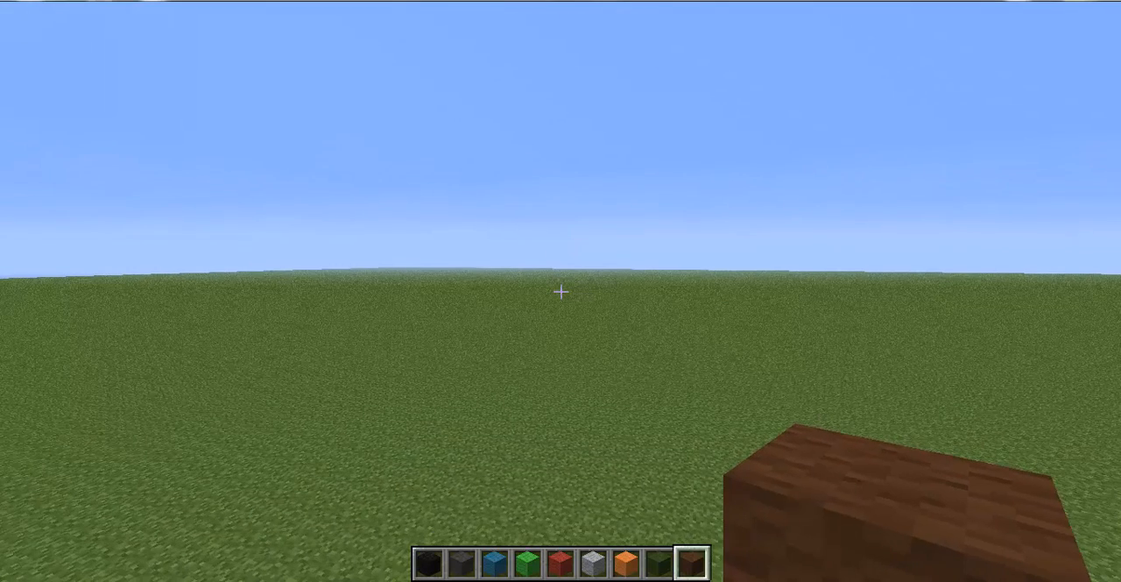
Change render distance from Far to Short in Video Settings and resume play
key(Escape)
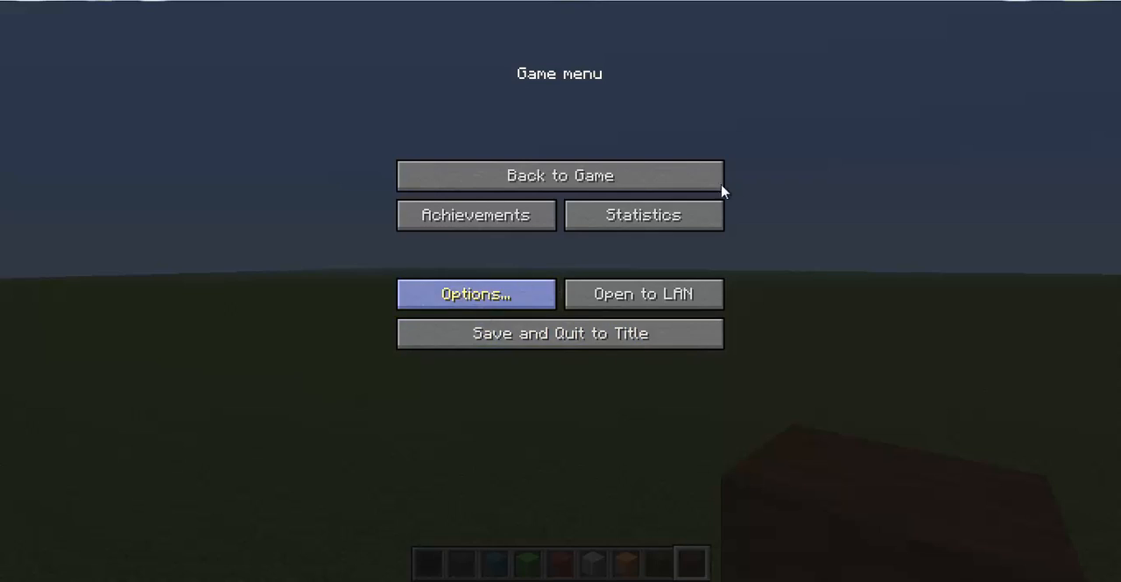
click(476, 293)
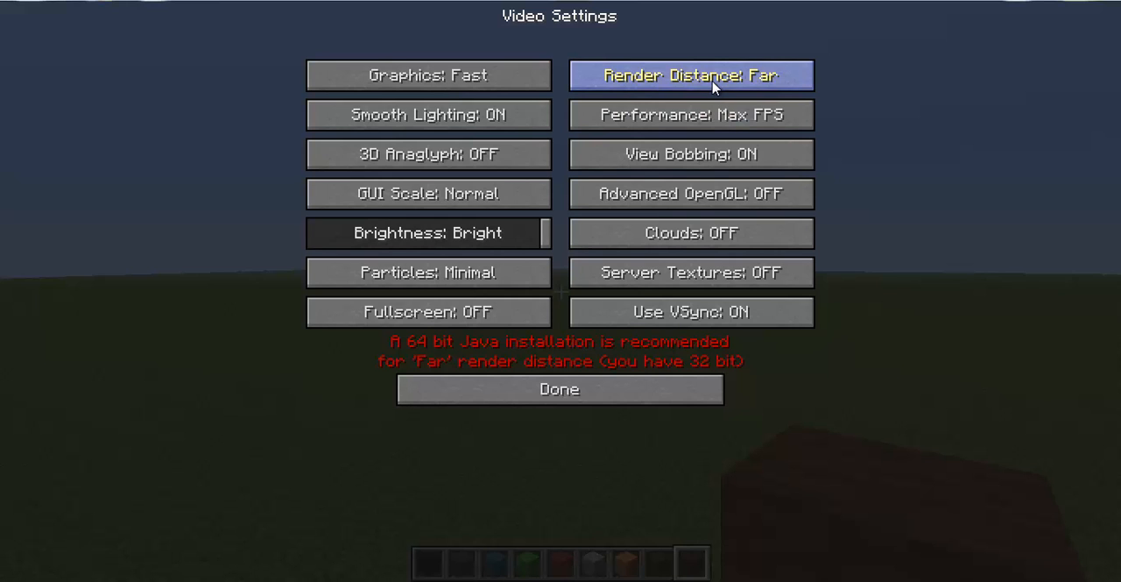
click(691, 74)
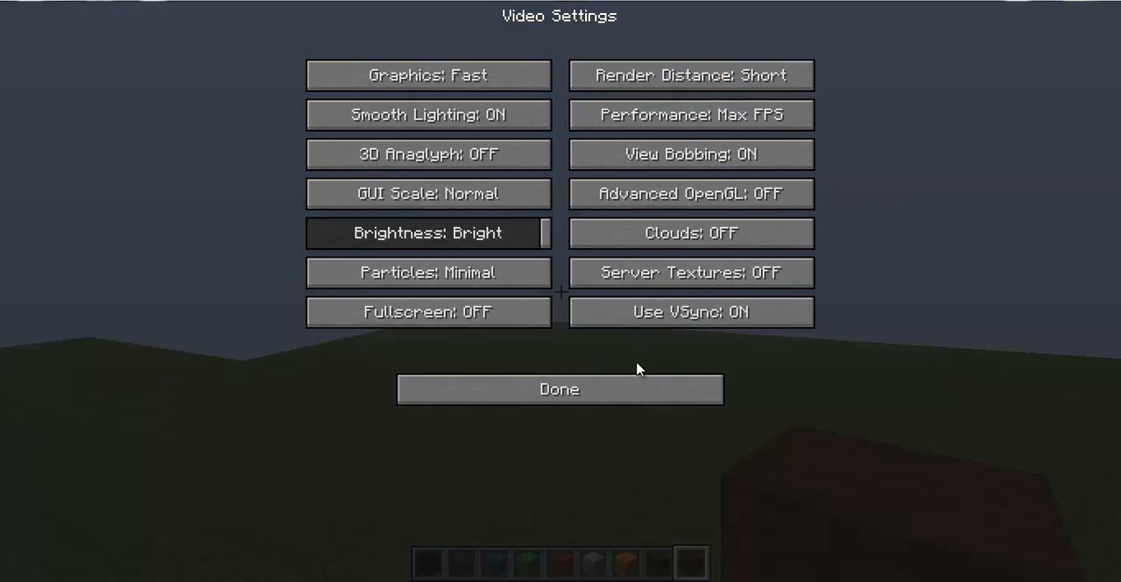
click(559, 389)
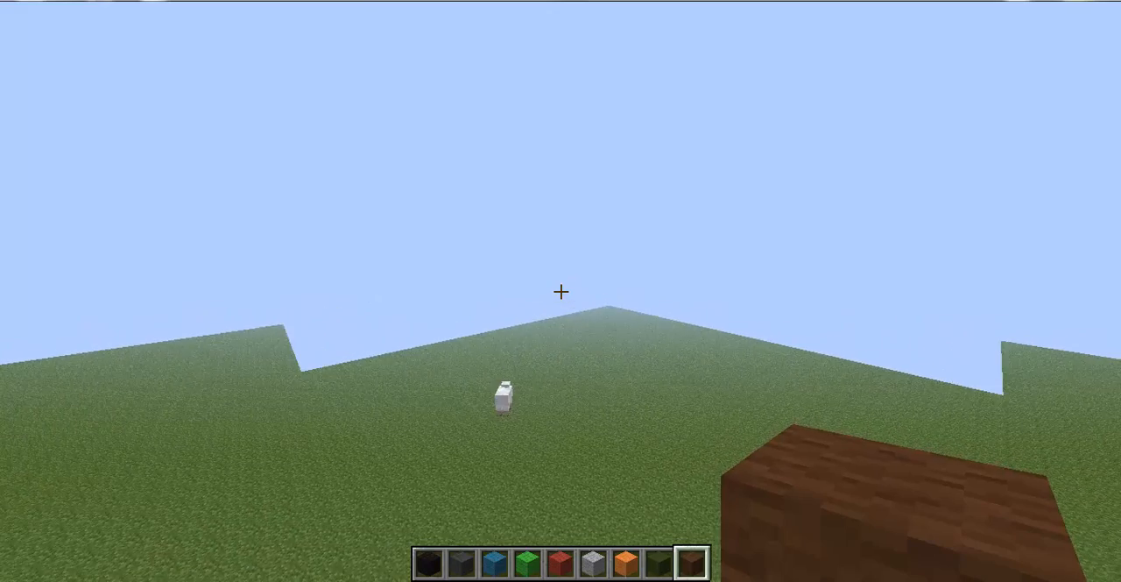
mouse_move(561, 292)
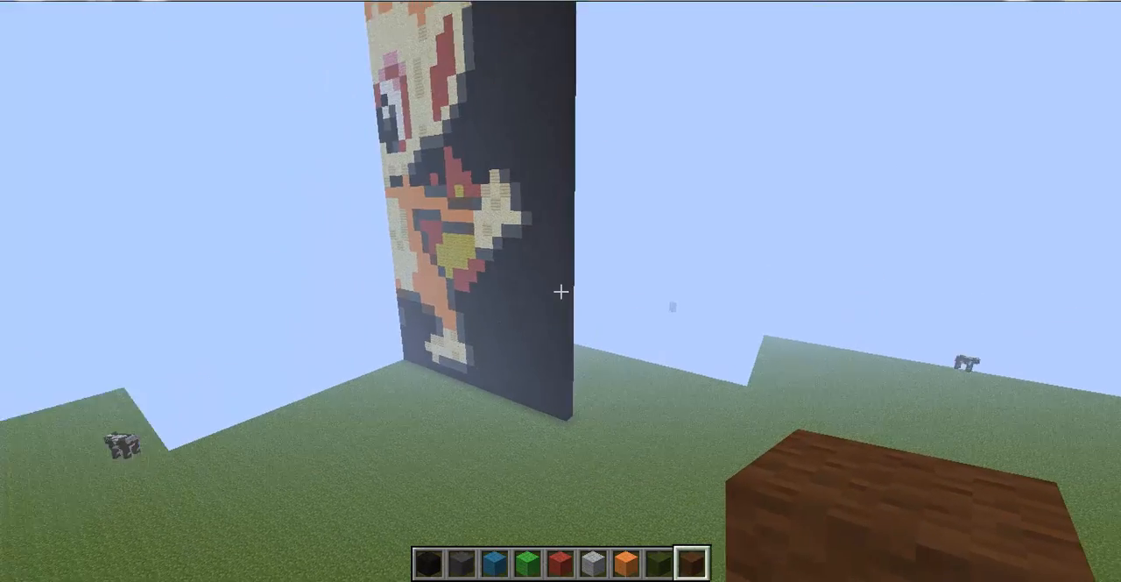
mouse_move(561, 291)
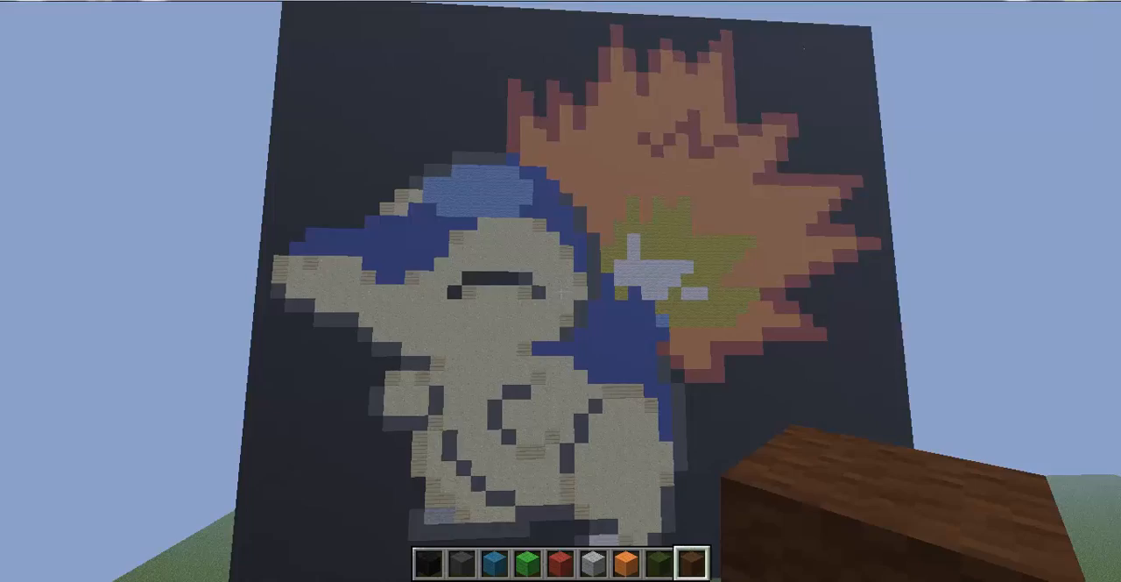
mouse_move(560, 291)
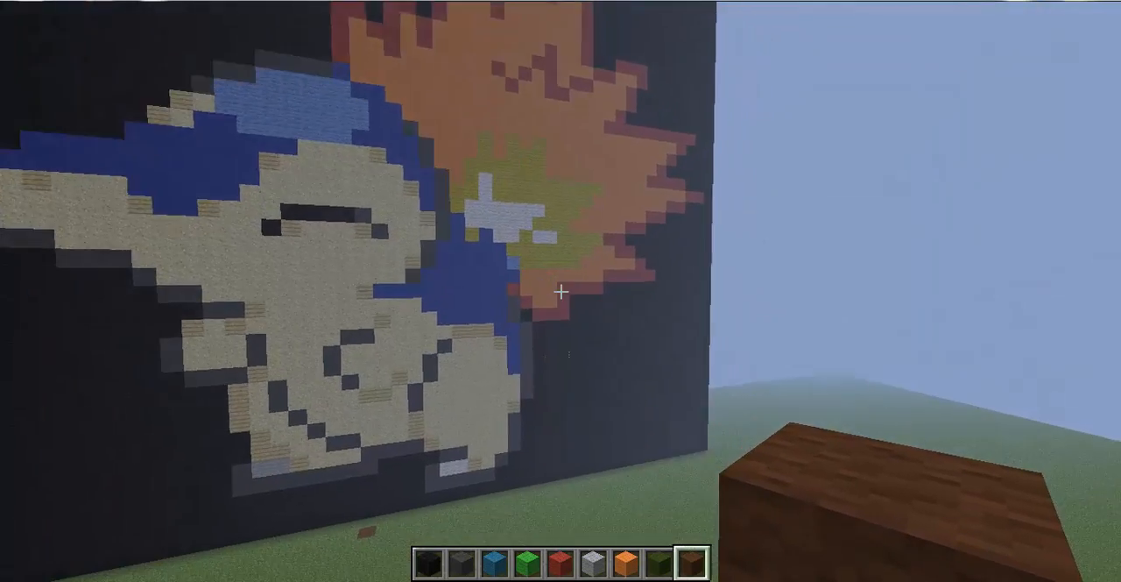
mouse_move(560, 291)
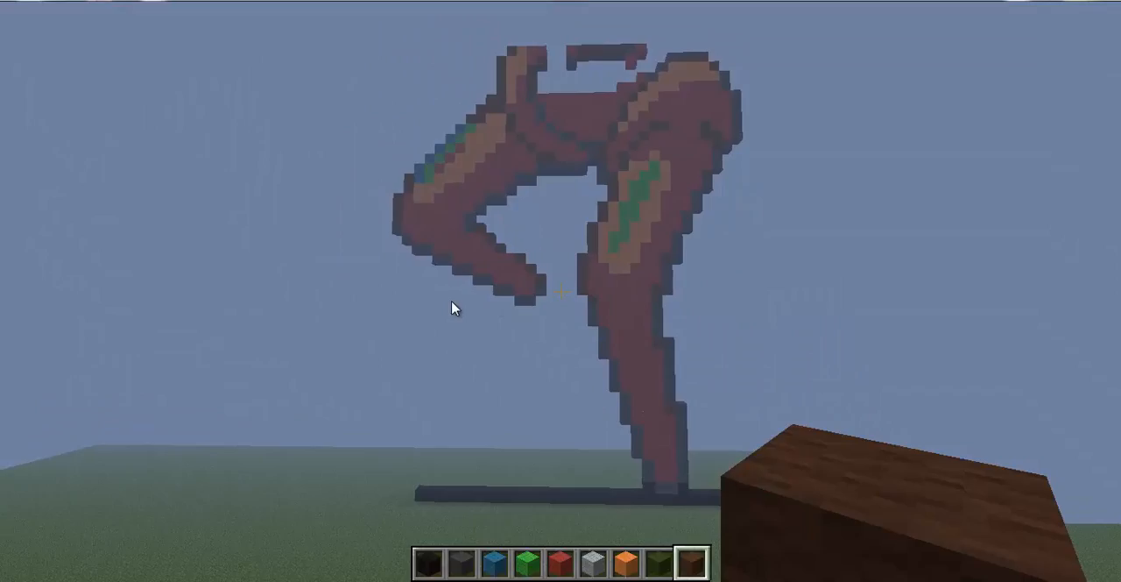
Open the creative inventory showing the building blocks
key(e)
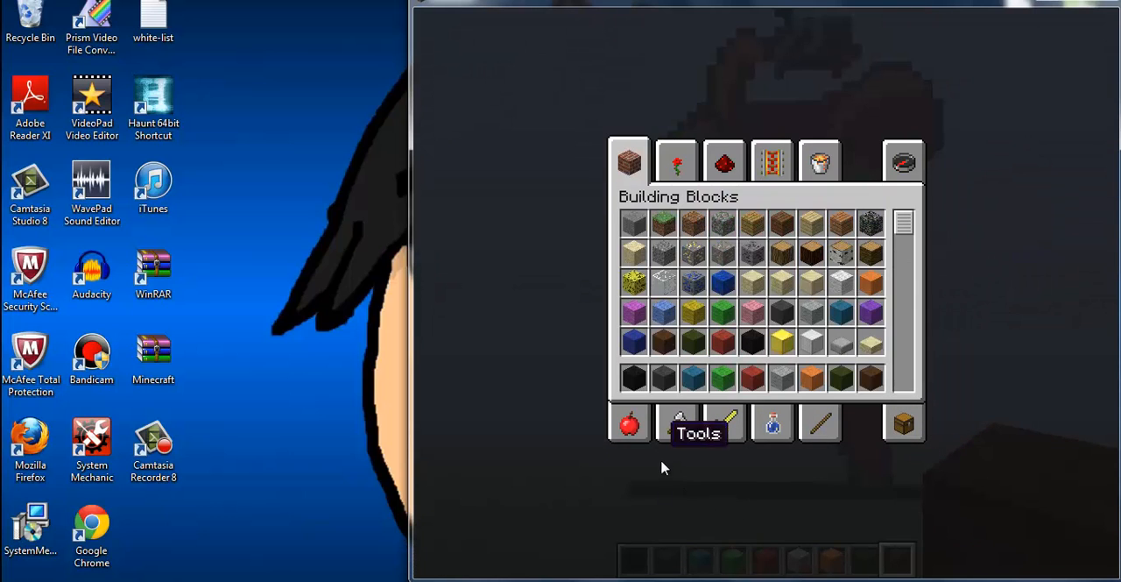
mouse_move(410, 447)
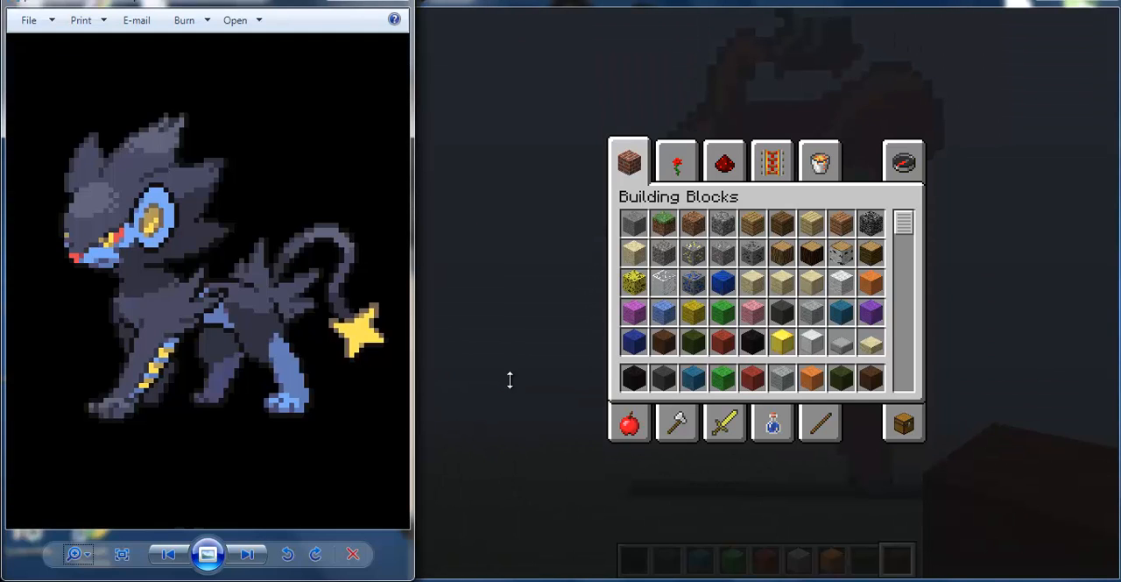
mouse_move(394, 77)
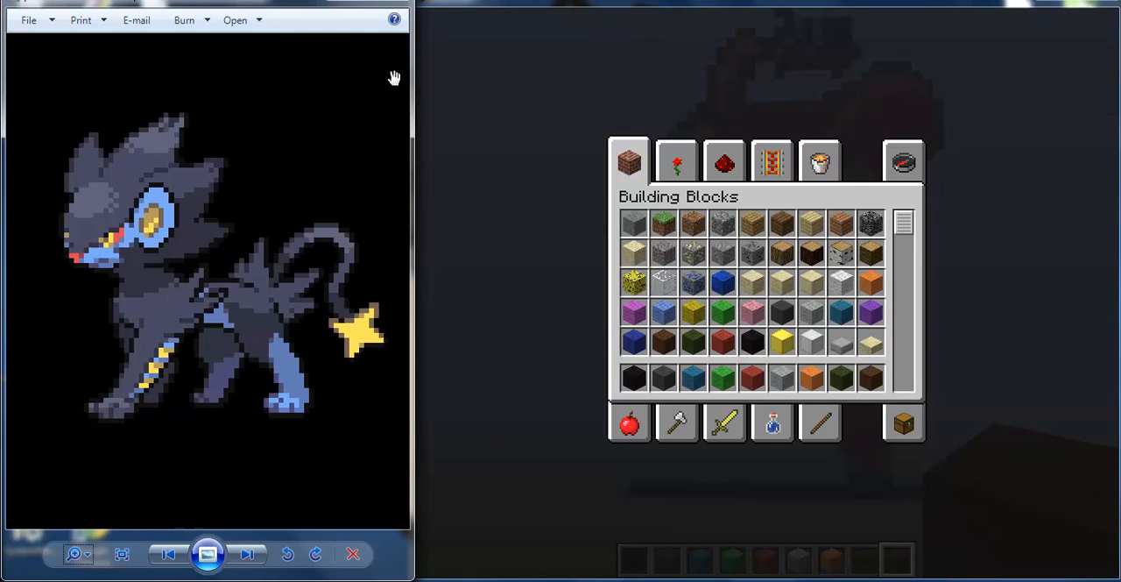
mouse_move(163, 261)
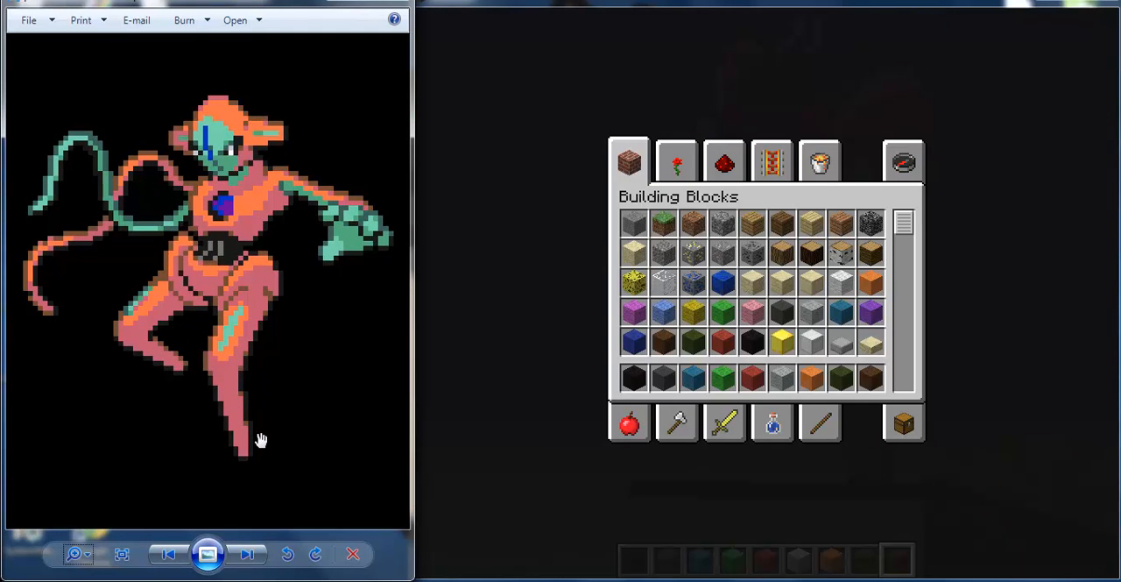
mouse_move(372, 360)
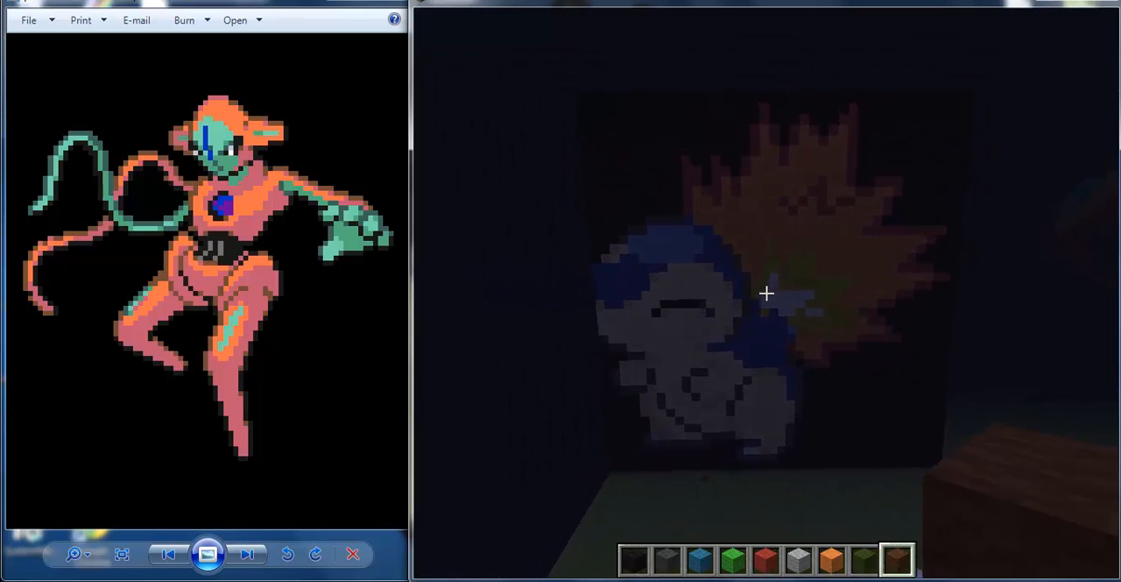
Toggle the inventory and scroll the sprite sheet to the blue-and-cream flame-backed sprite
key(e)
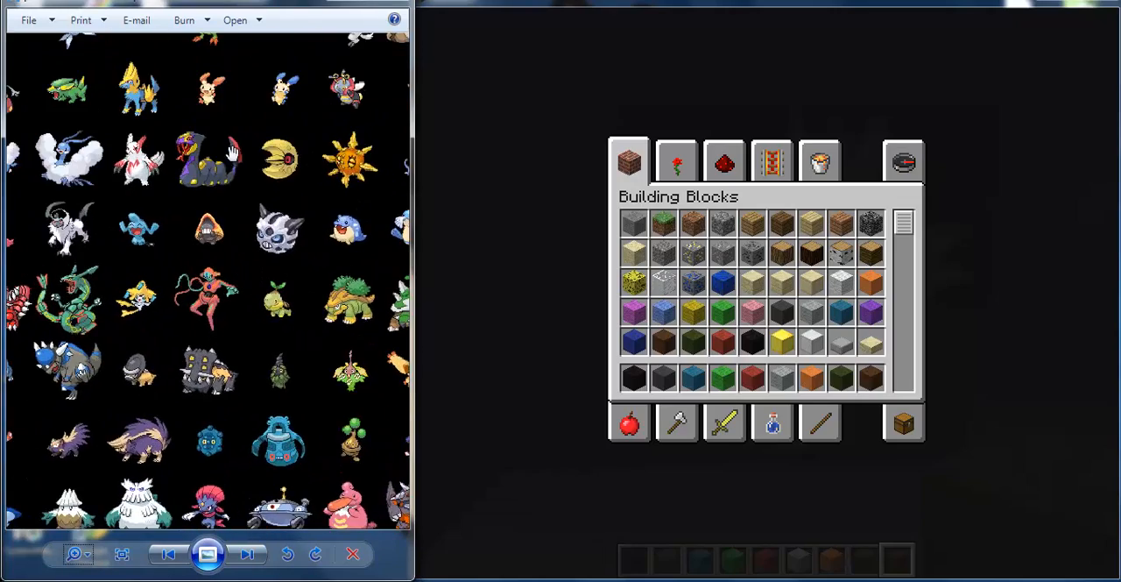
scroll(down, 3)
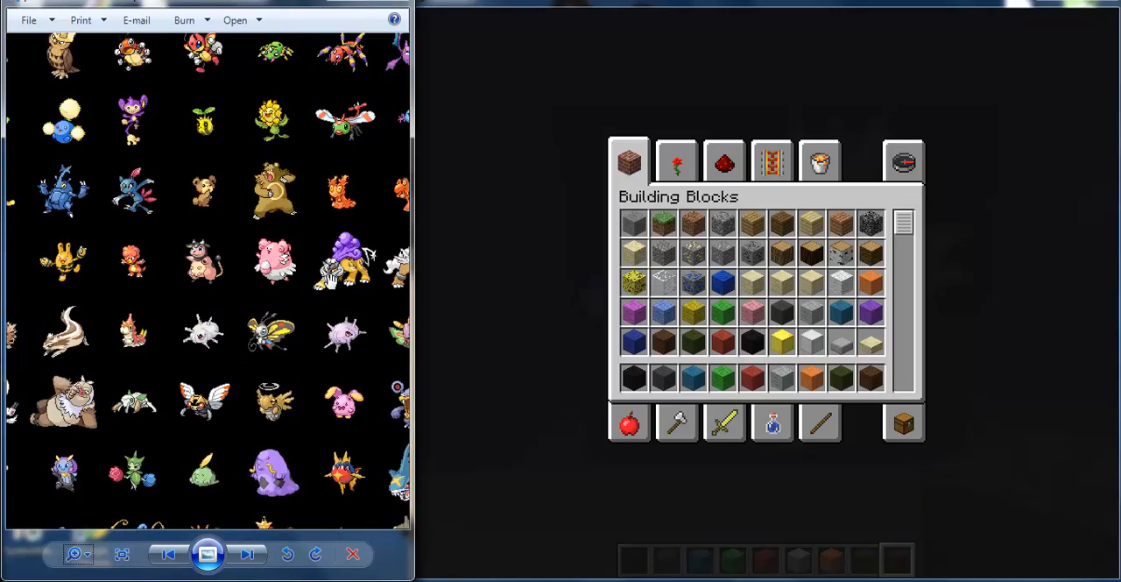
scroll(down, 3)
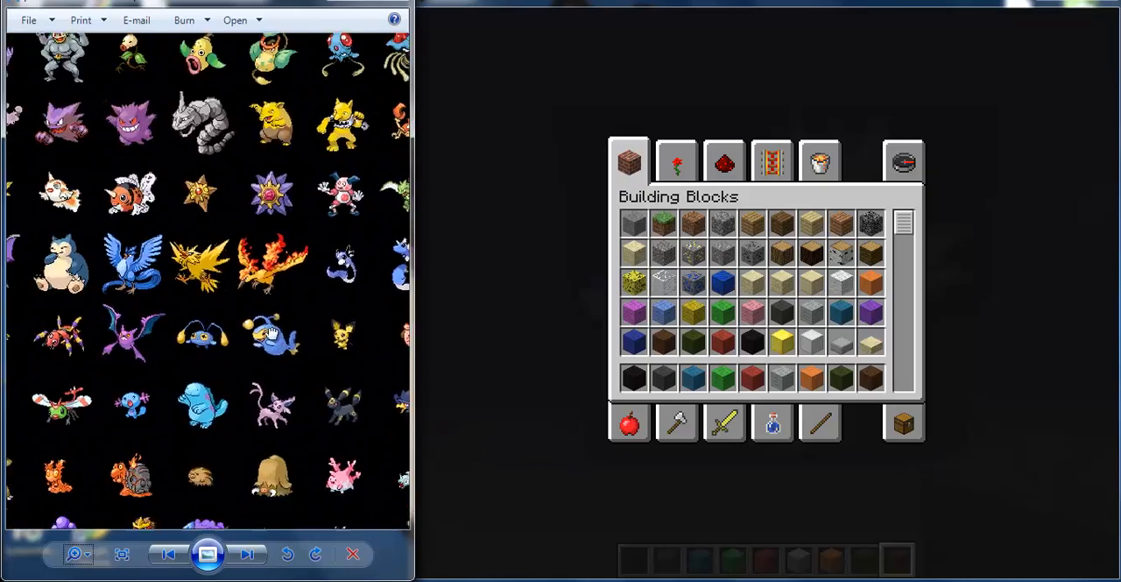
scroll(down, 3)
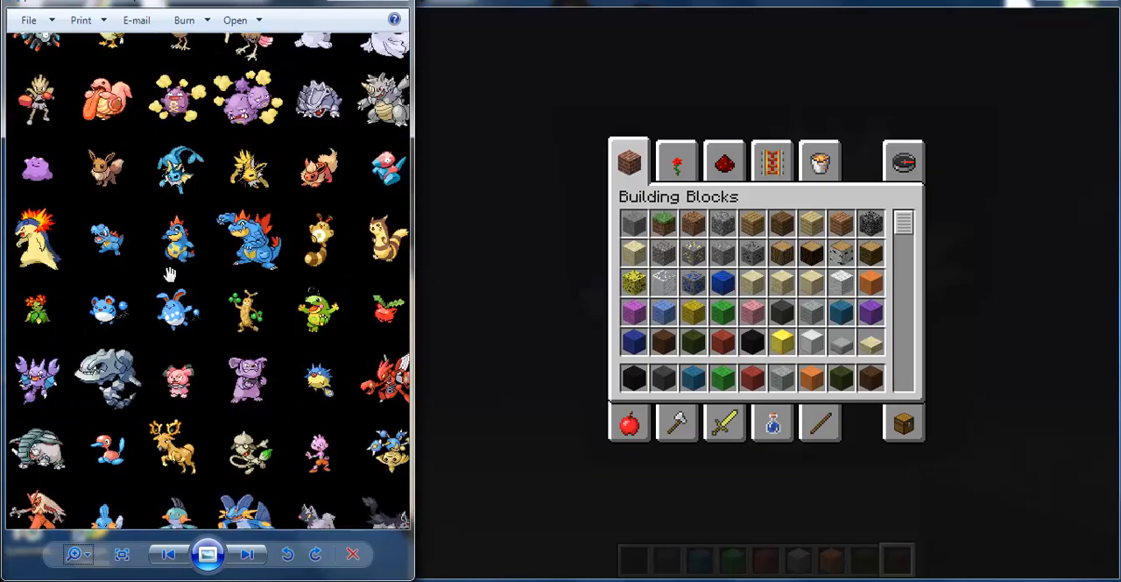
scroll(down, 3)
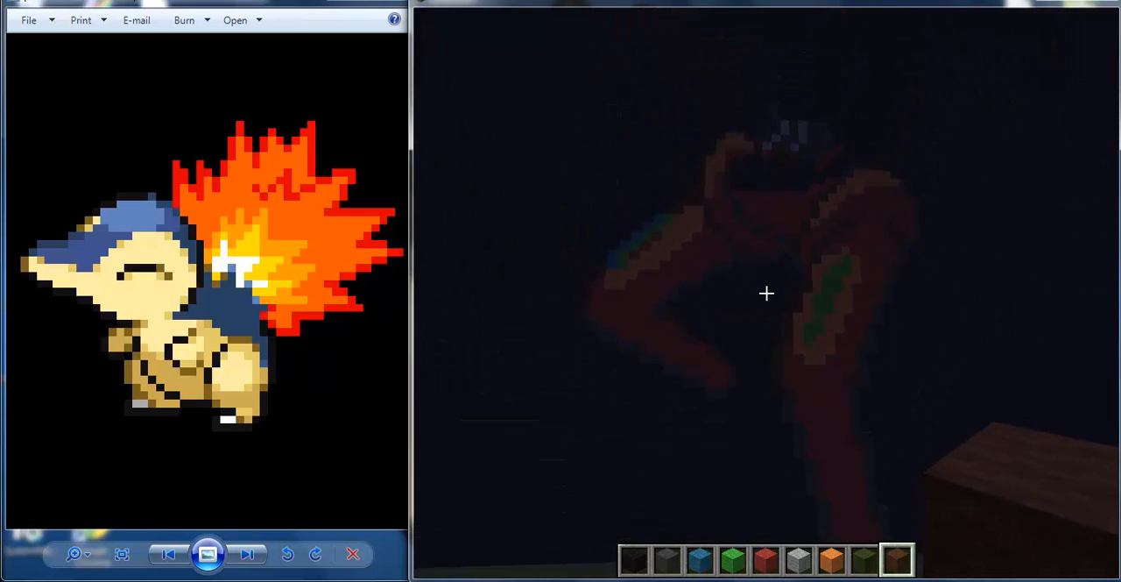
Zoom and step through reference sprites to the gold-and-silver curled one, reopening the inventory
key(e)
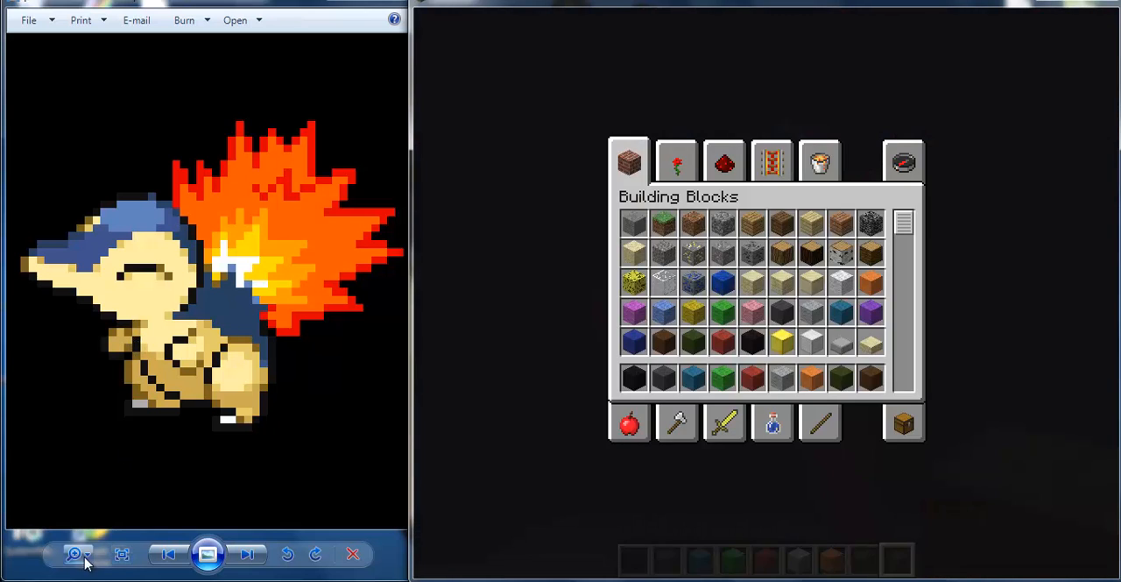
click(76, 553)
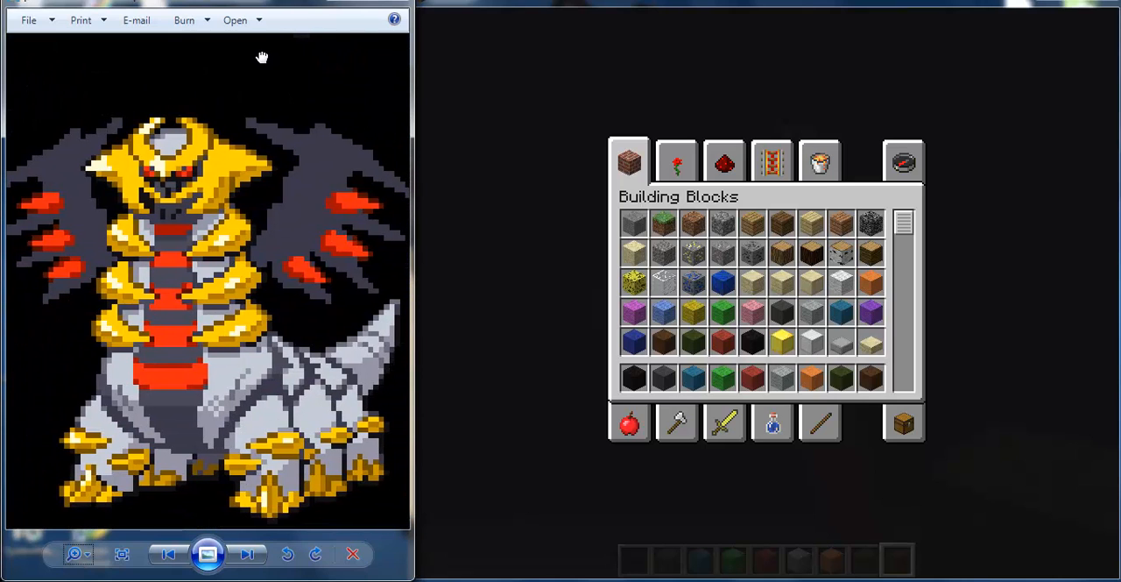
click(248, 553)
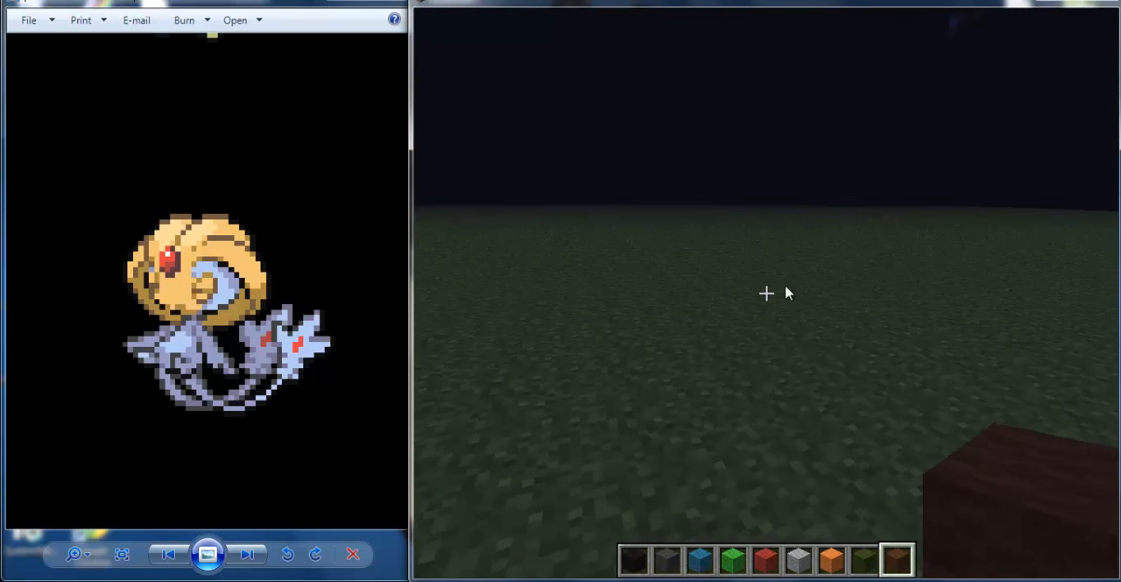
key(e)
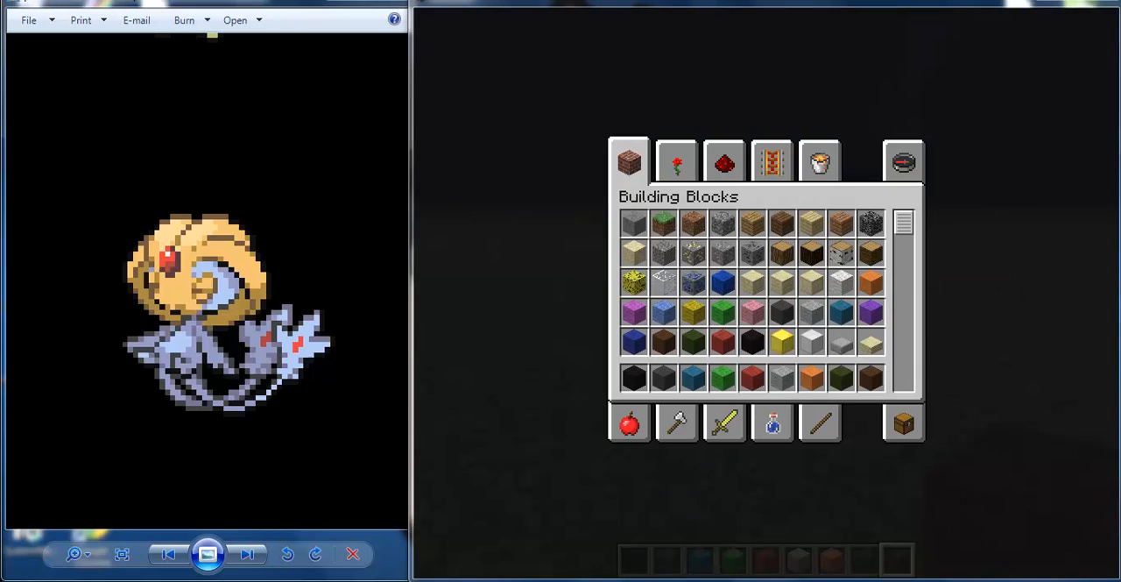